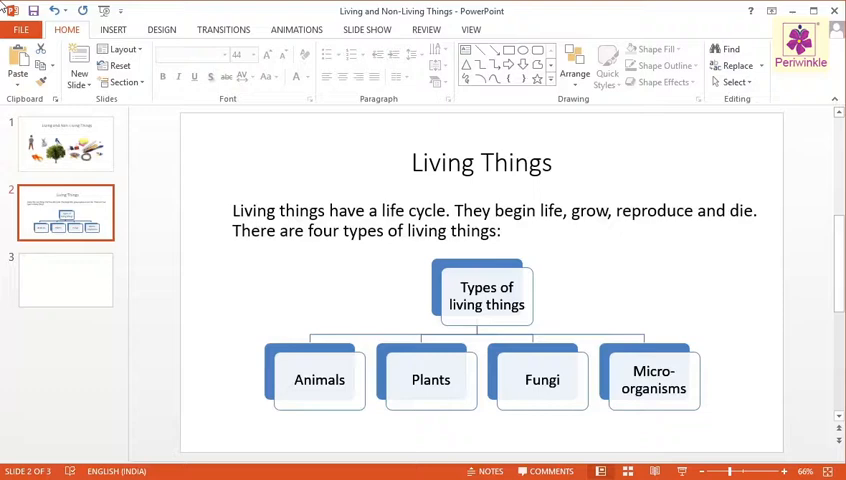
{"action": "mouse_move", "coordinate": [112, 28]}
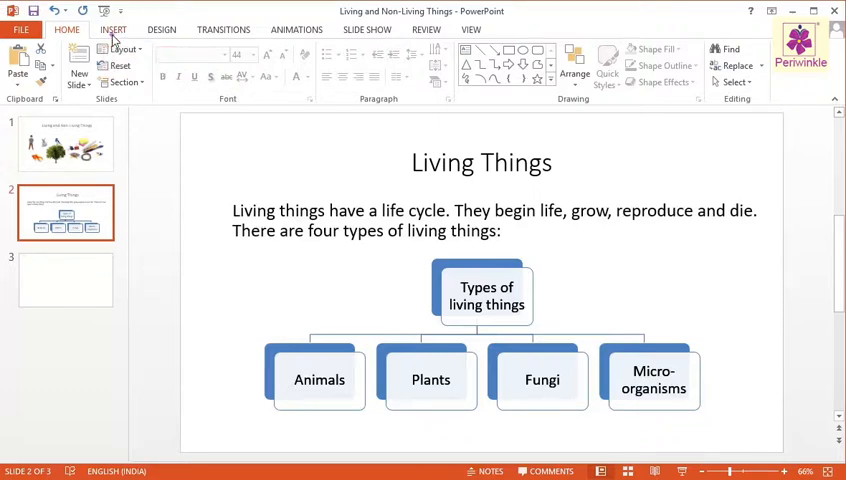
- Show the Insert commands above the Living Things slide
{"action": "left_click", "coordinate": [112, 28]}
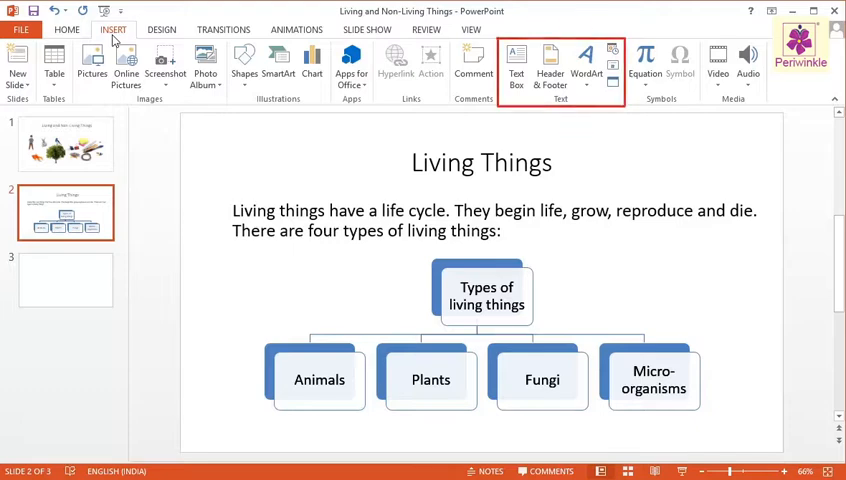
{"action": "mouse_move", "coordinate": [548, 68]}
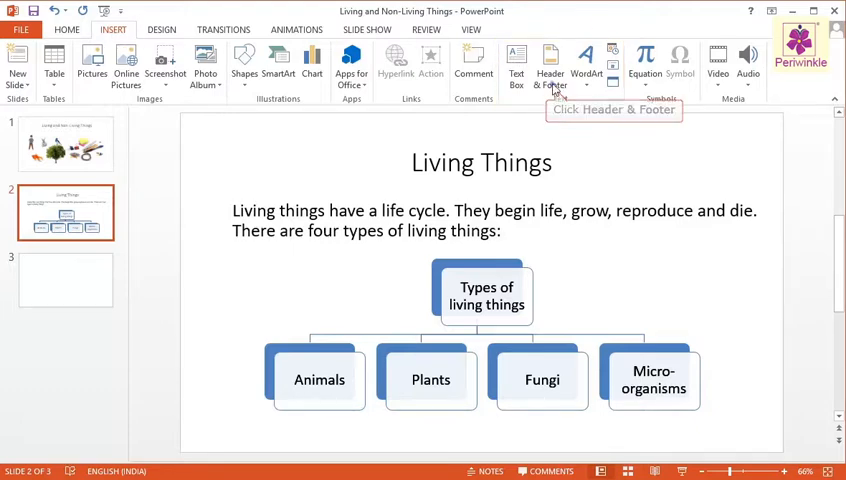
- Bring up Header & Footer and switch the slide footer on
{"action": "left_click", "coordinate": [550, 64]}
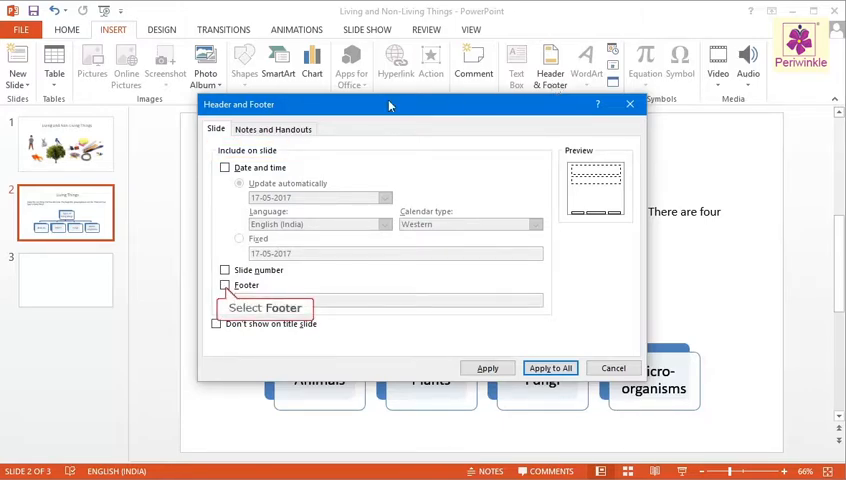
{"action": "left_click", "coordinate": [224, 284]}
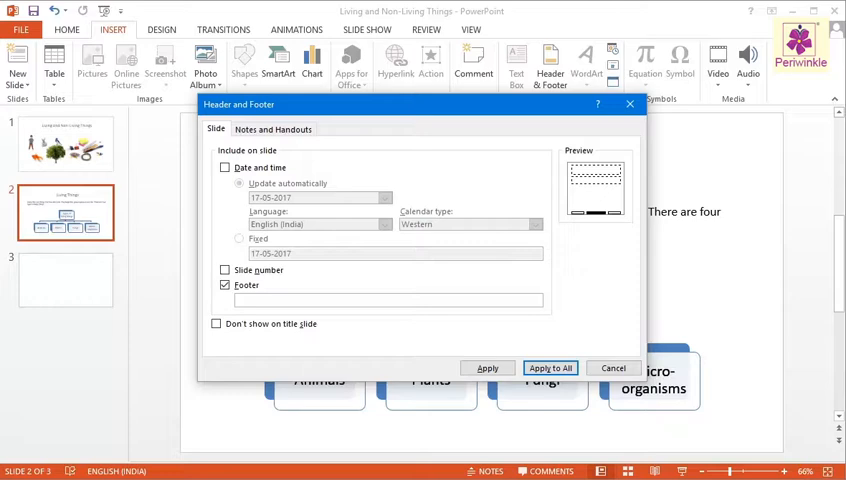
- Enter 'Living and Non-Living Things' as the footer text
{"action": "type", "text": "Living and Non-Living Things"}
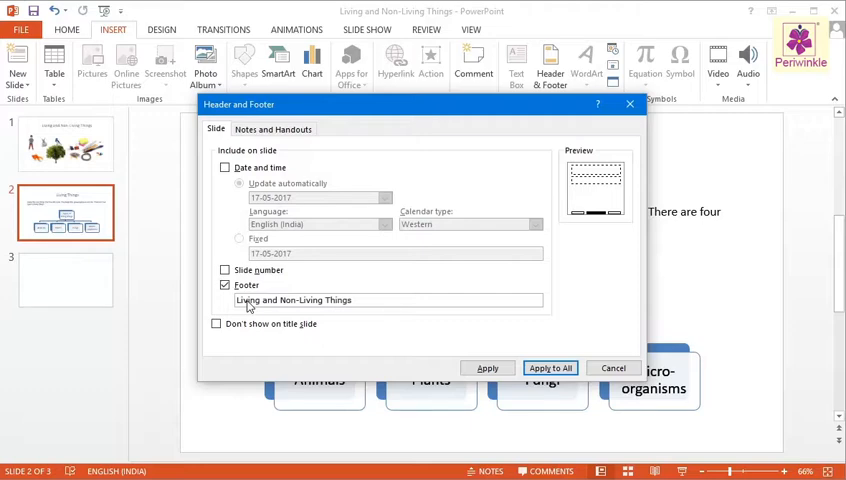
{"action": "mouse_move", "coordinate": [216, 324]}
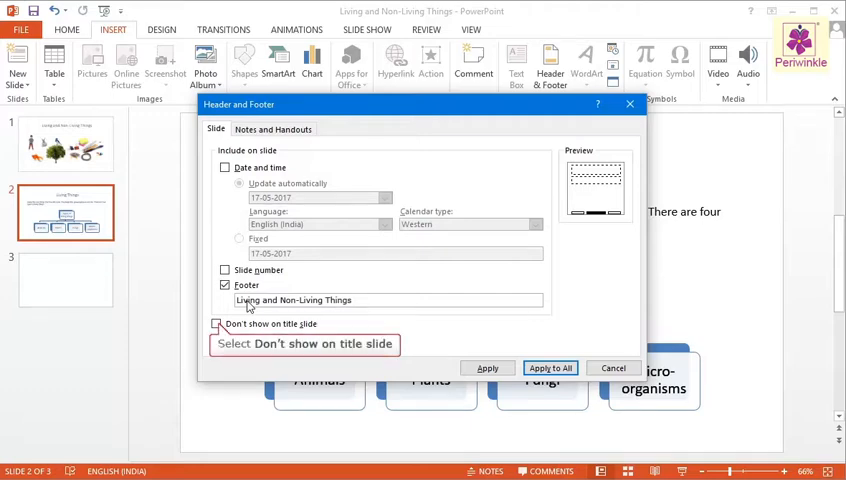